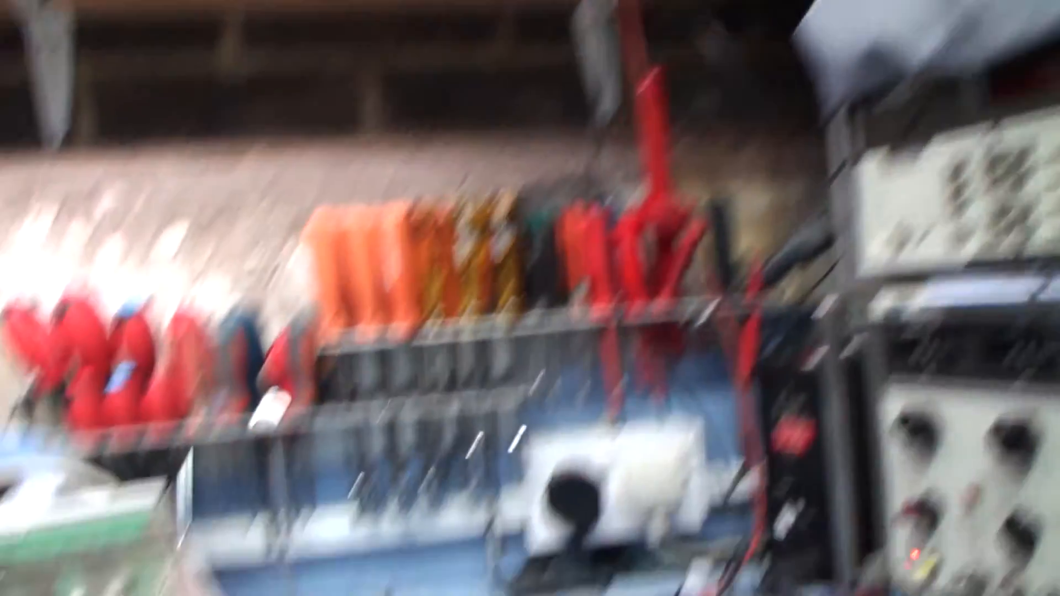
pyautogui.moveTo(530, 299)
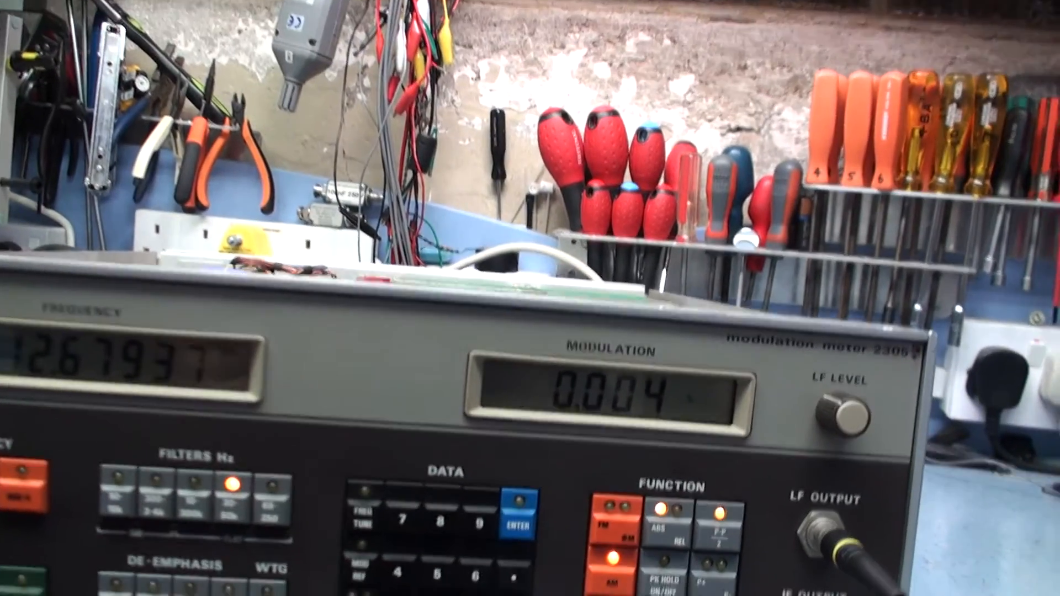